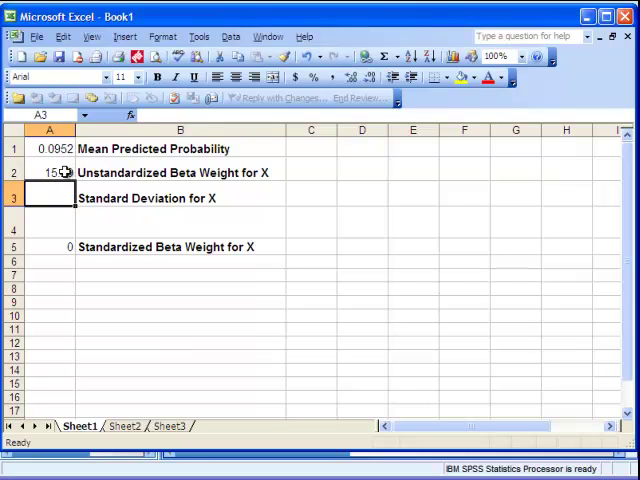
- Enter salary's unstandardized beta -0.302 in A2 toward a standardized beta of about -0.504
left_click(50, 196)
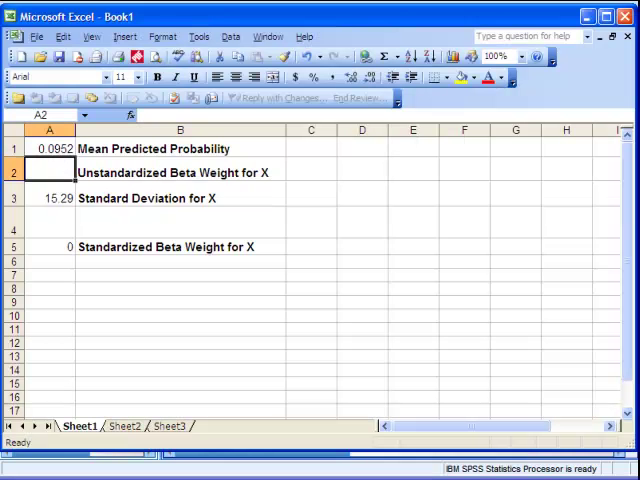
type("-.302")
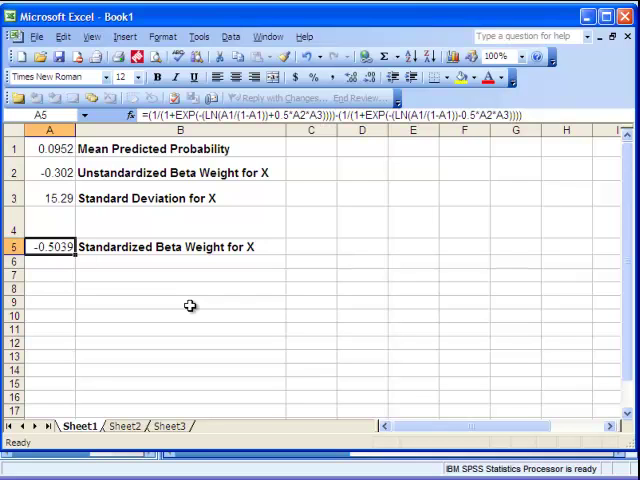
mouse_move(52, 198)
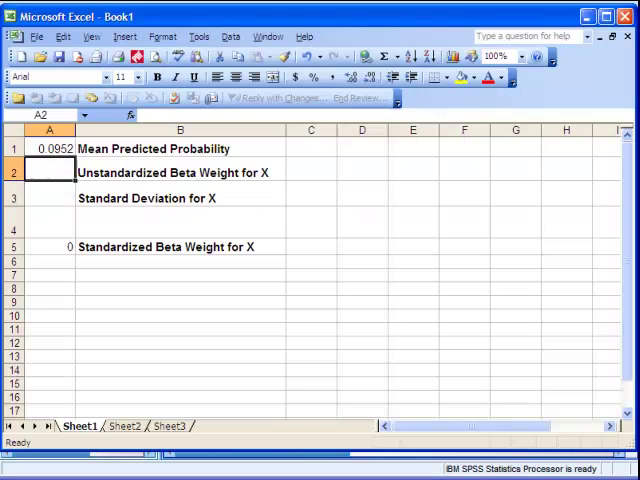
- Enter gender's beta 3.325 and SD 0.5013 so the standardized beta recomputes to about 0.151
type("3.325")
left_click(50, 198)
type("50")
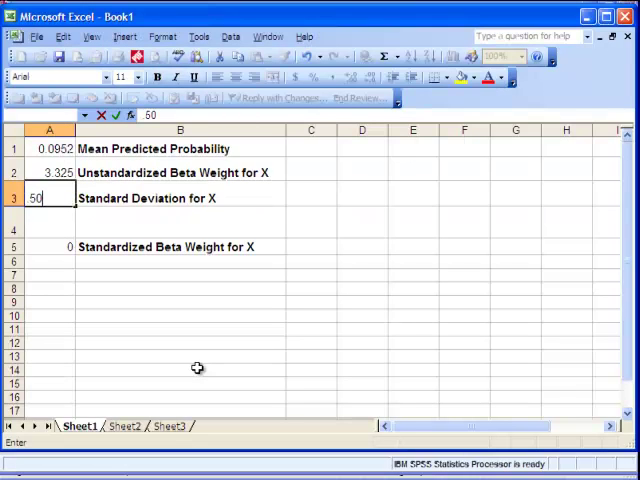
key("Enter")
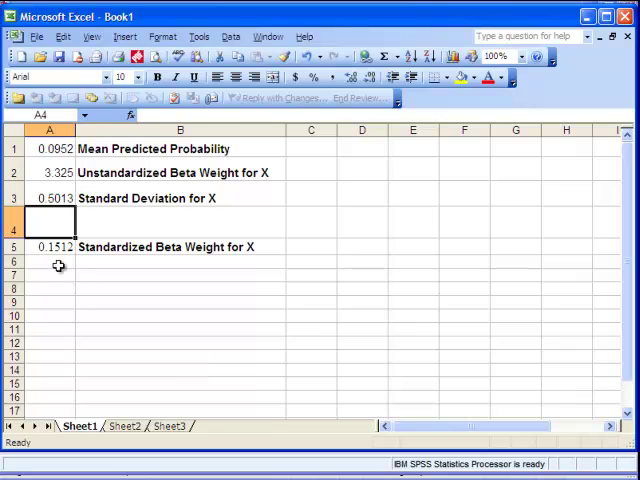
left_click(50, 246)
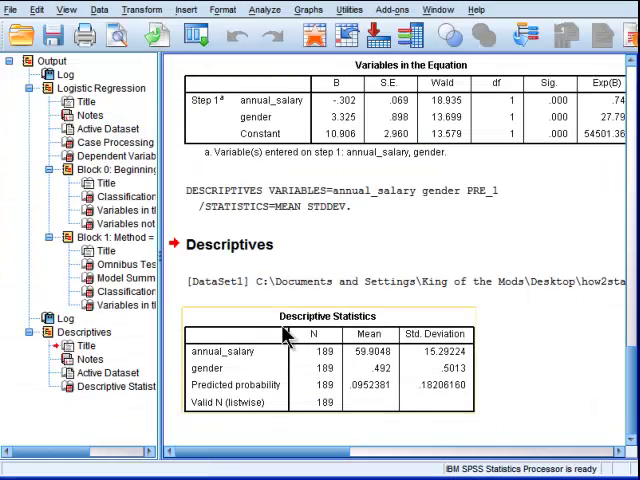
mouse_move(616, 456)
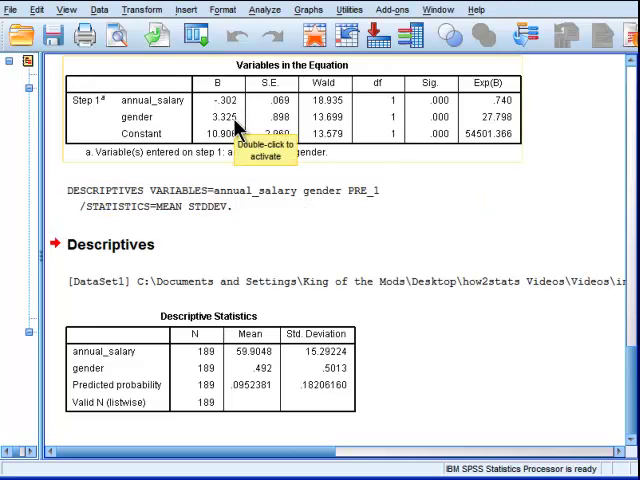
mouse_move(228, 116)
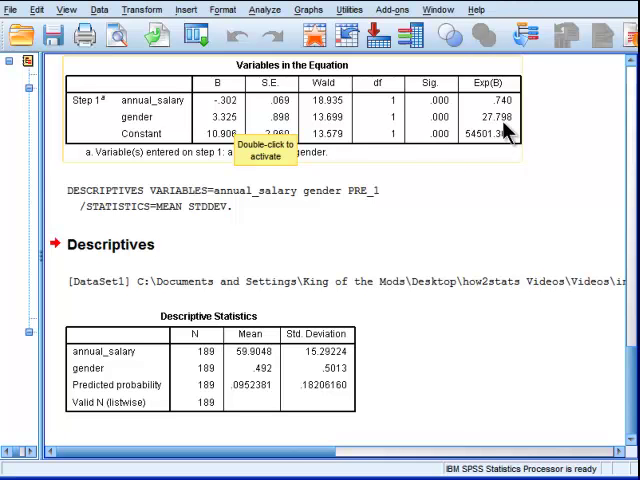
mouse_move(418, 98)
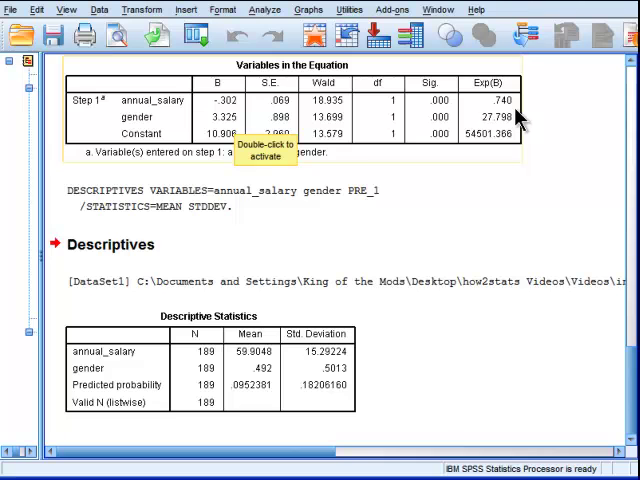
mouse_move(530, 118)
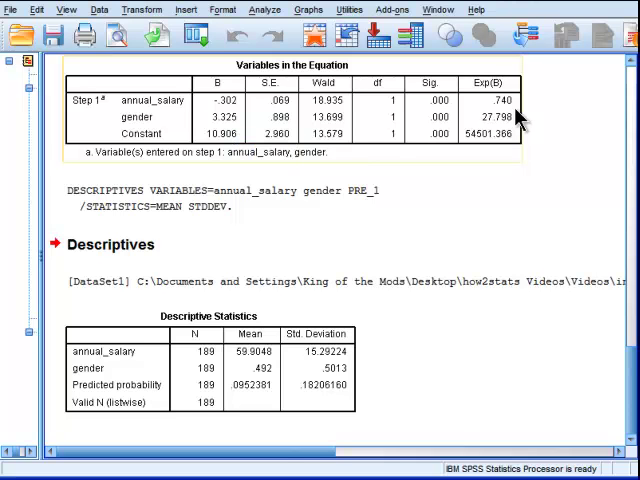
mouse_move(500, 122)
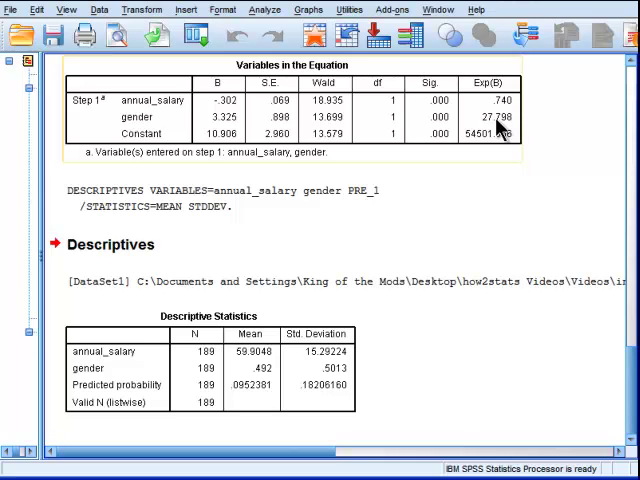
mouse_move(500, 126)
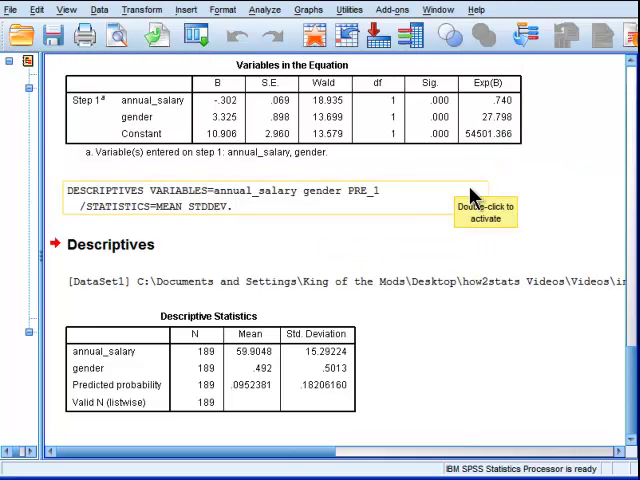
mouse_move(412, 136)
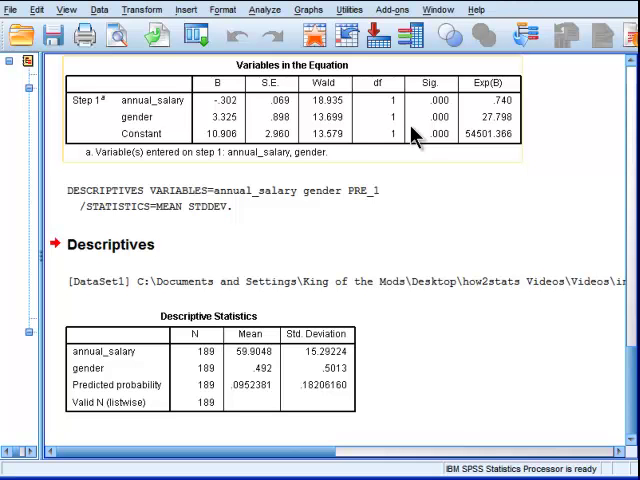
mouse_move(178, 118)
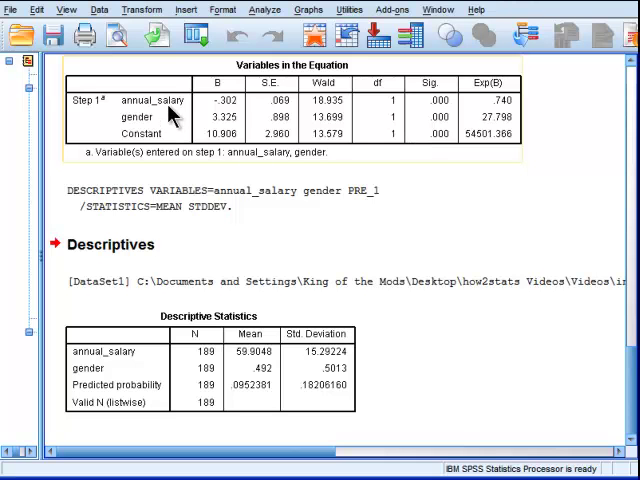
mouse_move(252, 140)
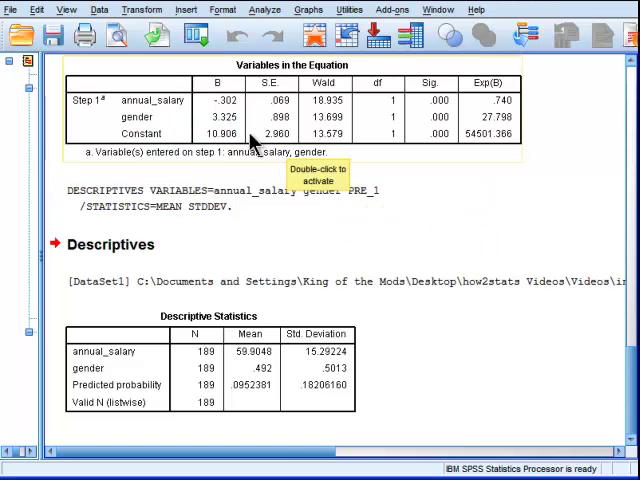
mouse_move(500, 270)
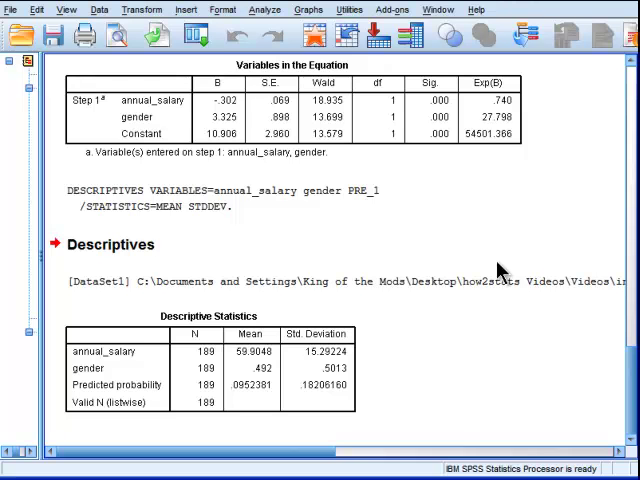
mouse_move(622, 432)
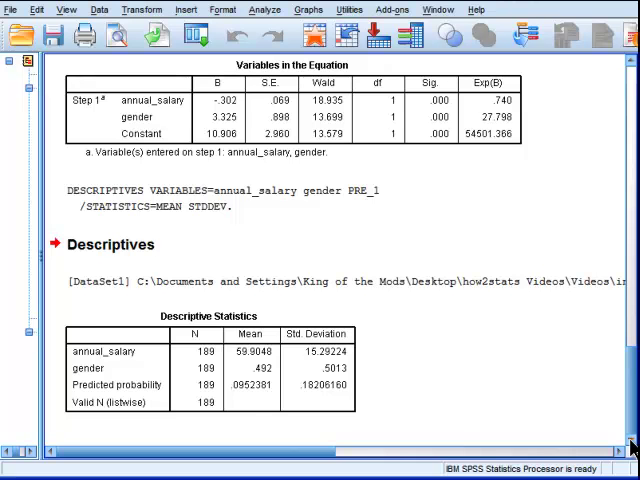
mouse_move(368, 352)
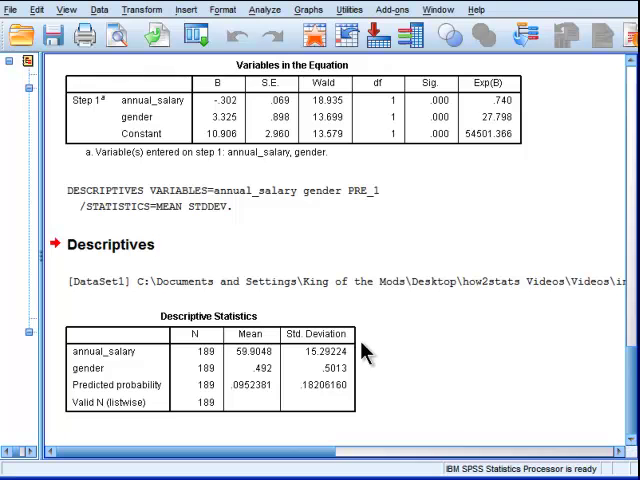